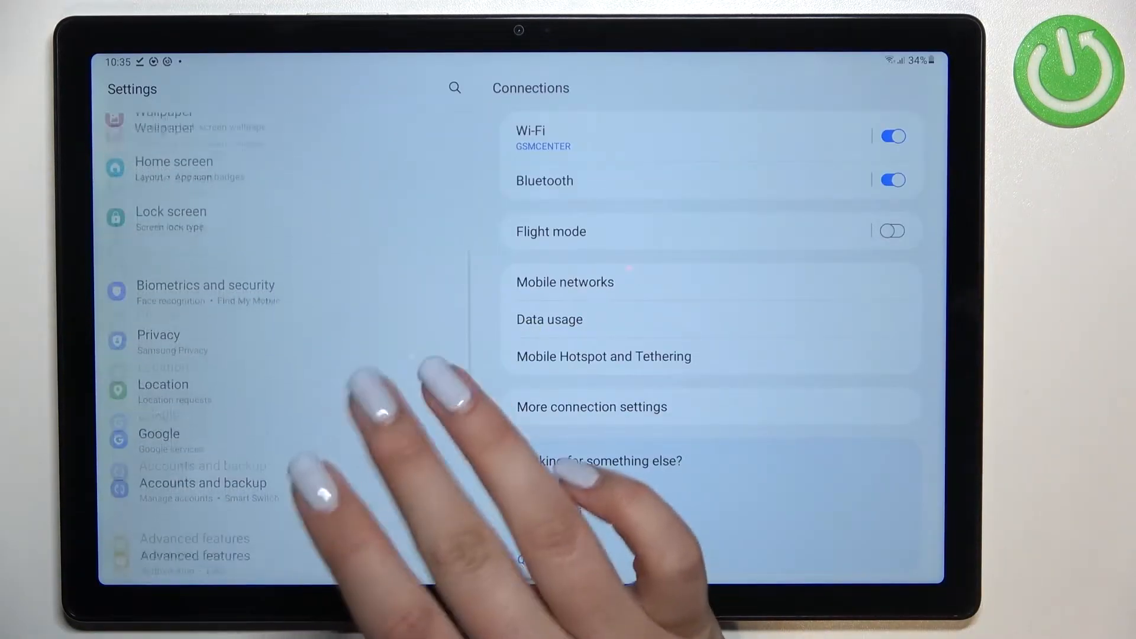
# - Go to General management in the Settings list
pyautogui.scroll(-3)
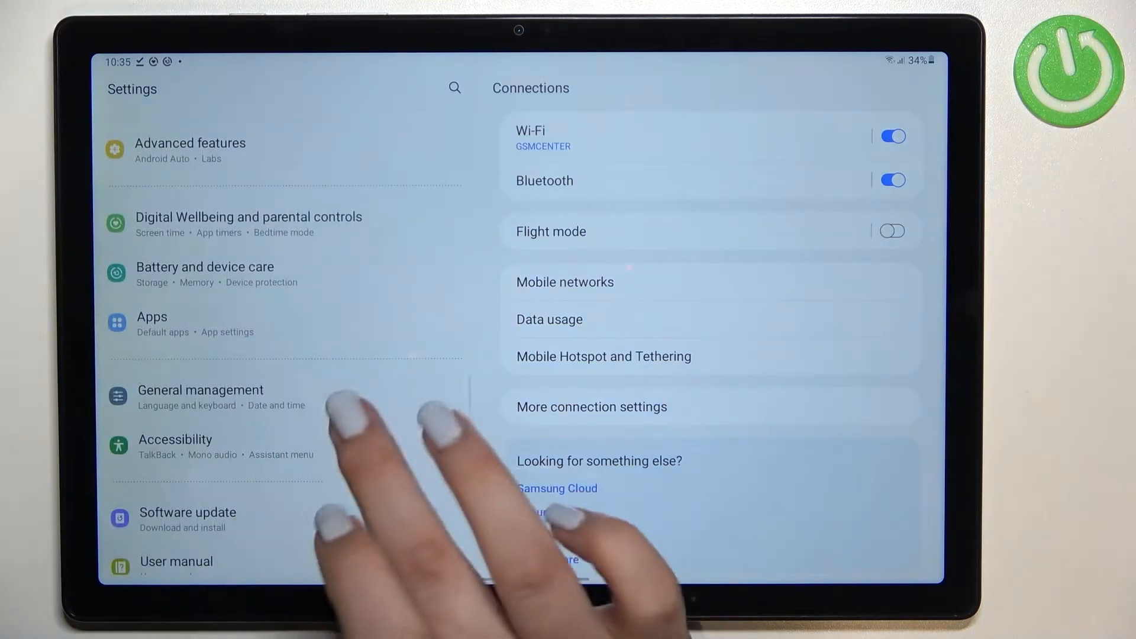
pyautogui.click(200, 395)
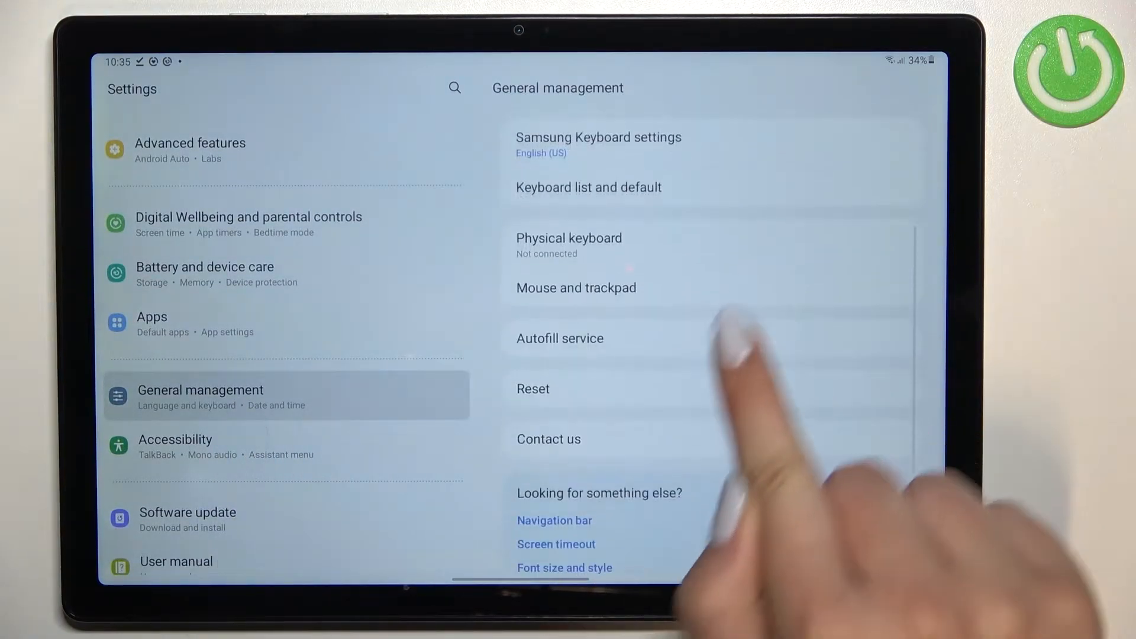
# - Reach the Reset network settings page via Reset
pyautogui.click(532, 388)
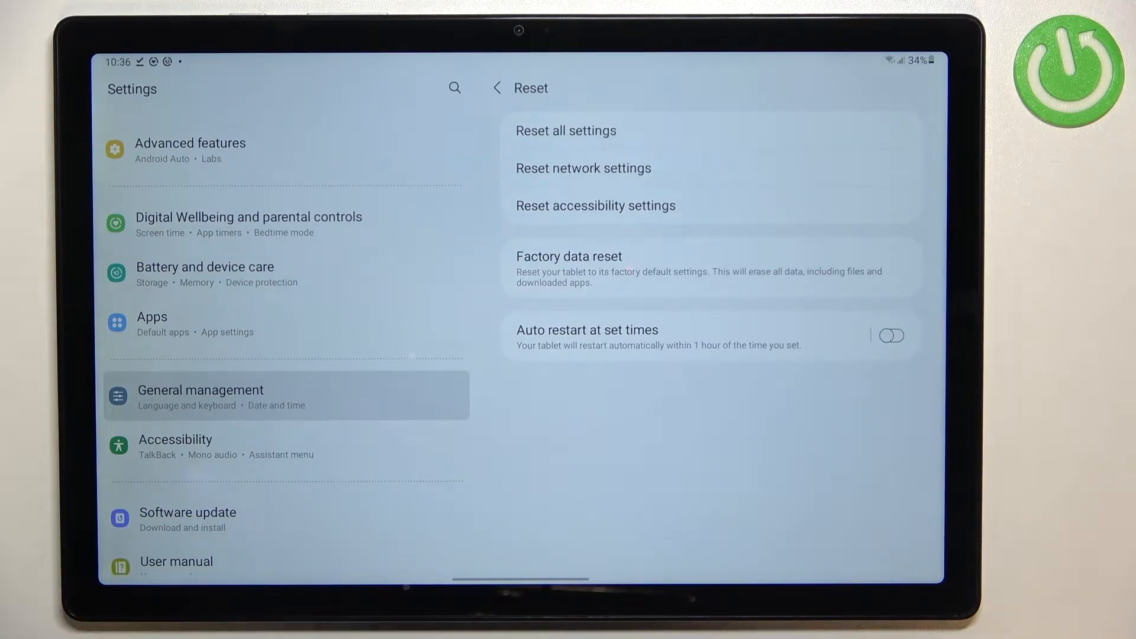
pyautogui.click(582, 168)
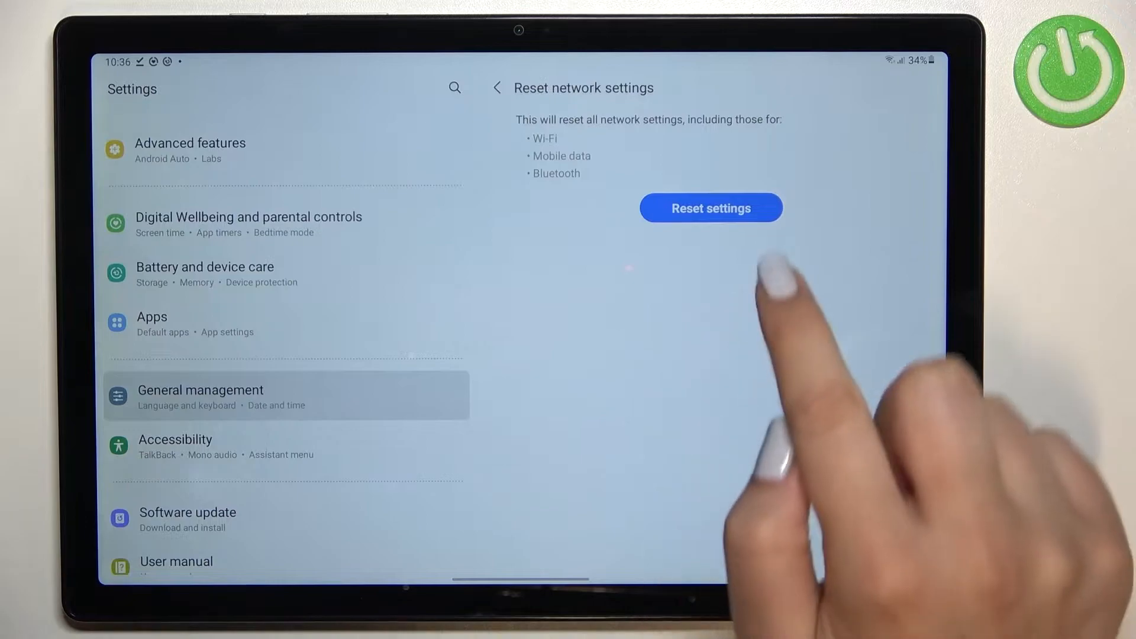
# - Reset the network settings and confirm, getting the 'Network settings reset.' toast
pyautogui.click(711, 208)
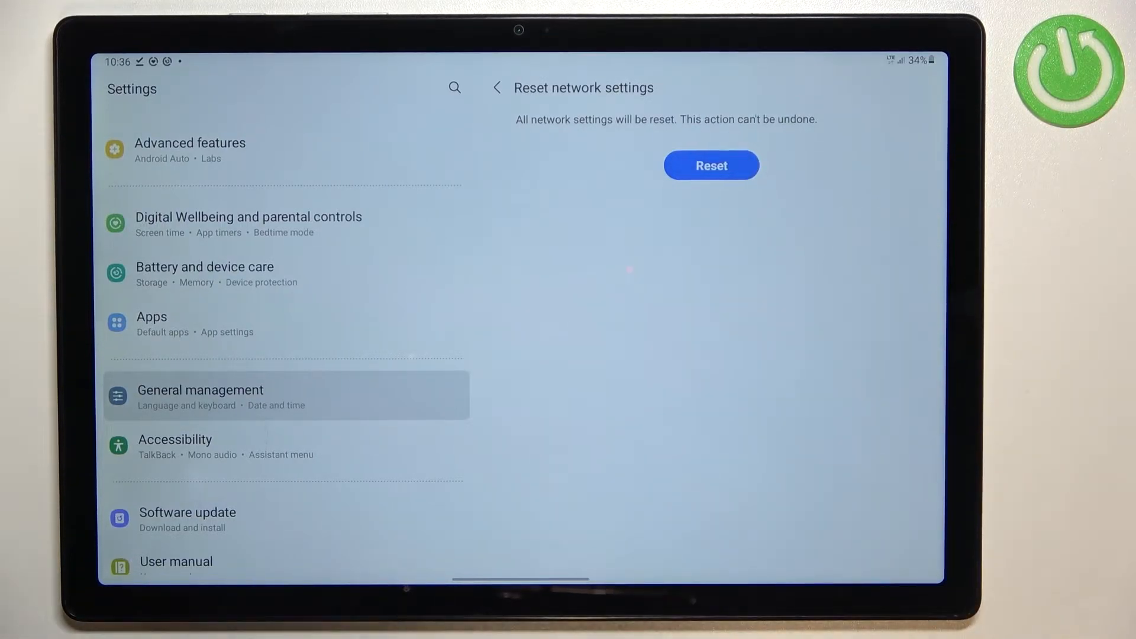
pyautogui.click(711, 164)
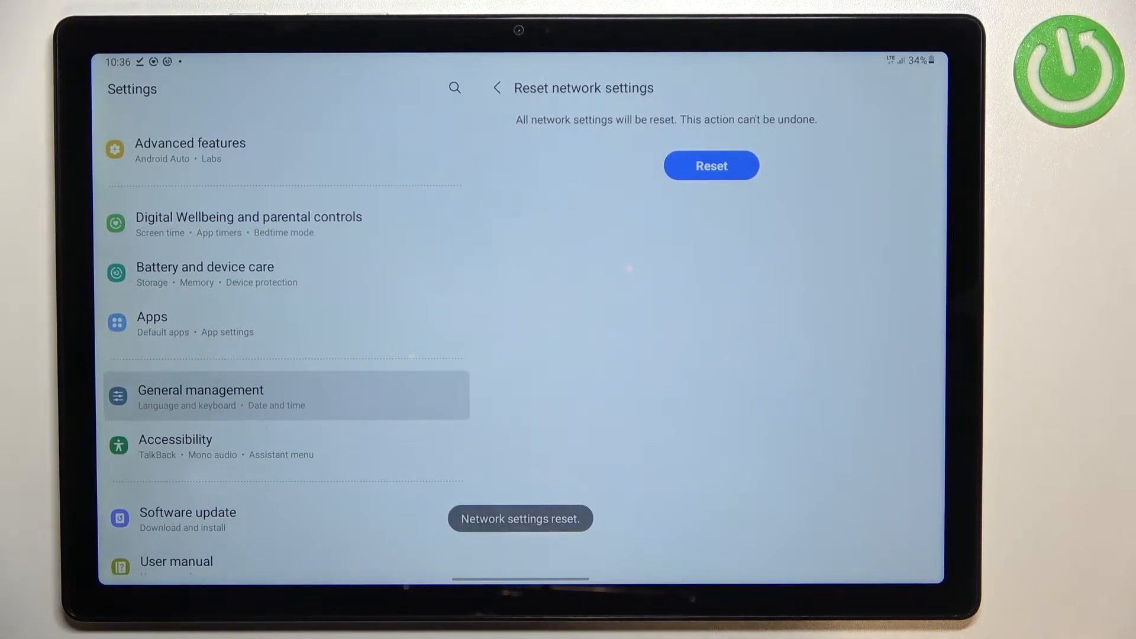